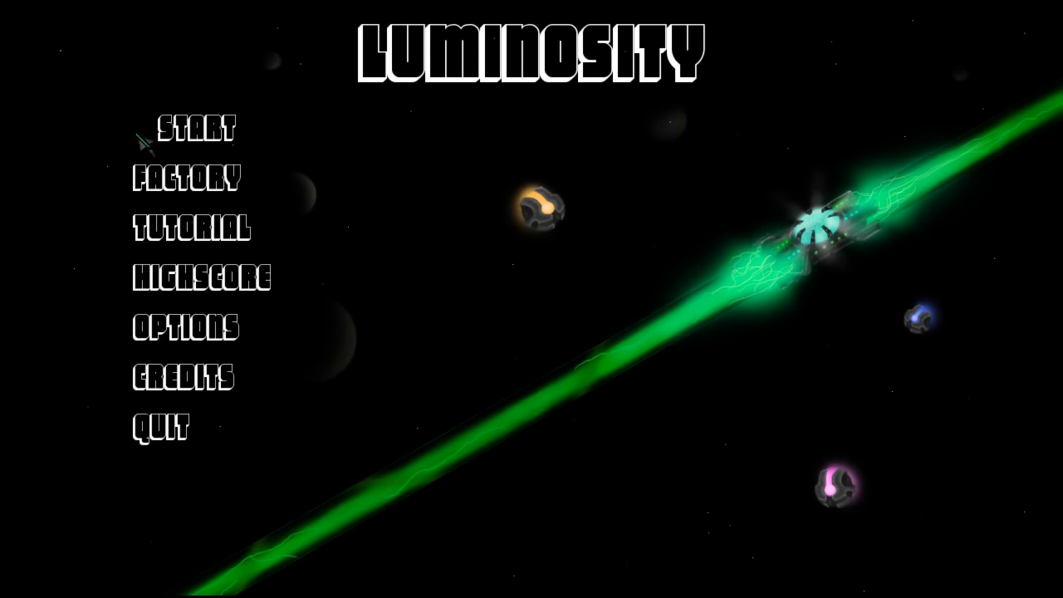
- Enter a player name for the 2013-point score and go back to the main menu
left_click(194, 128)
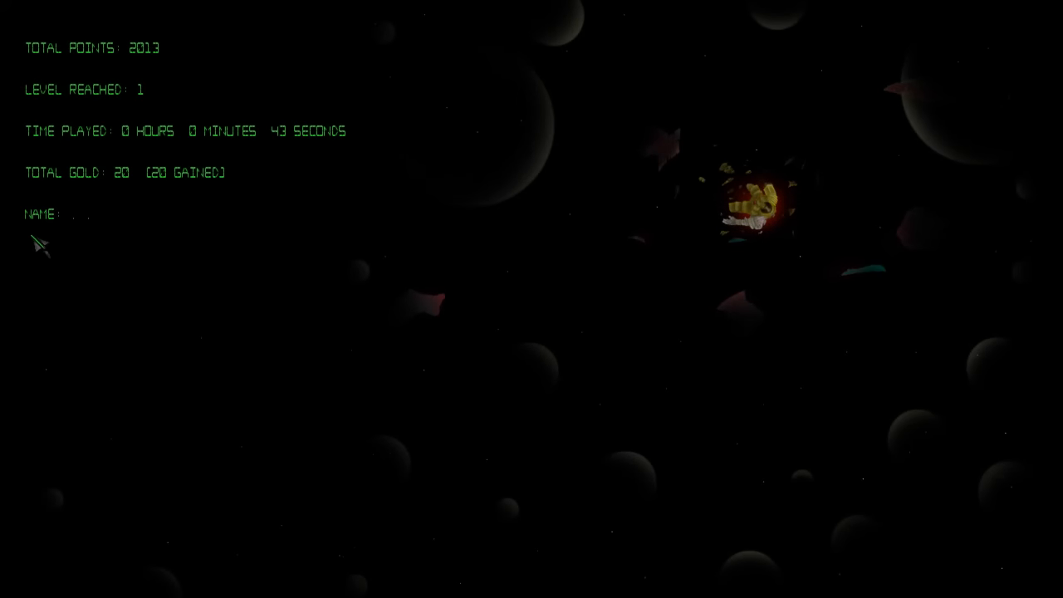
type("W")
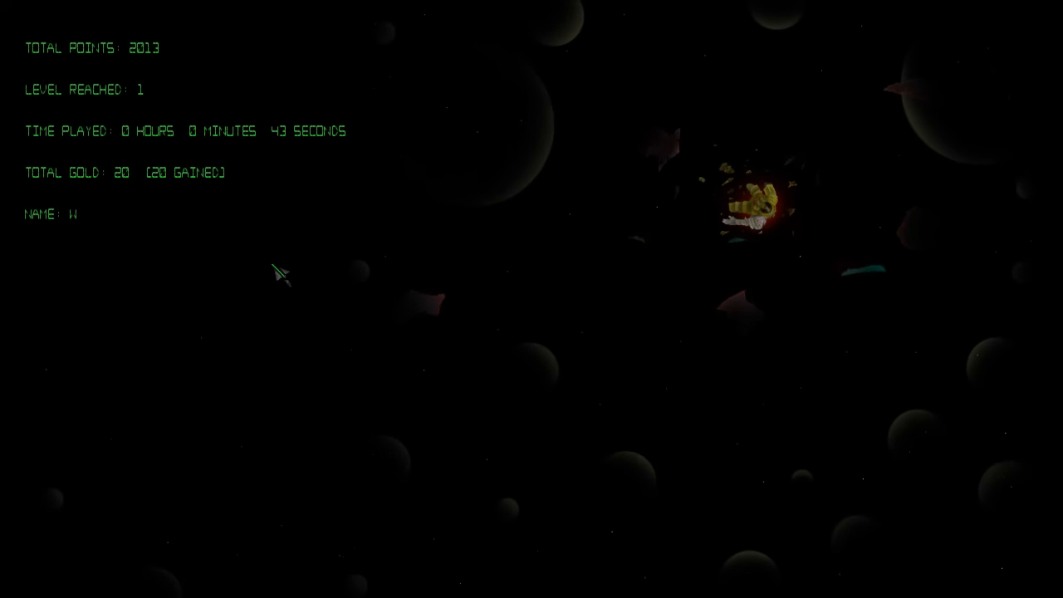
type("ADWDWADSDWD")
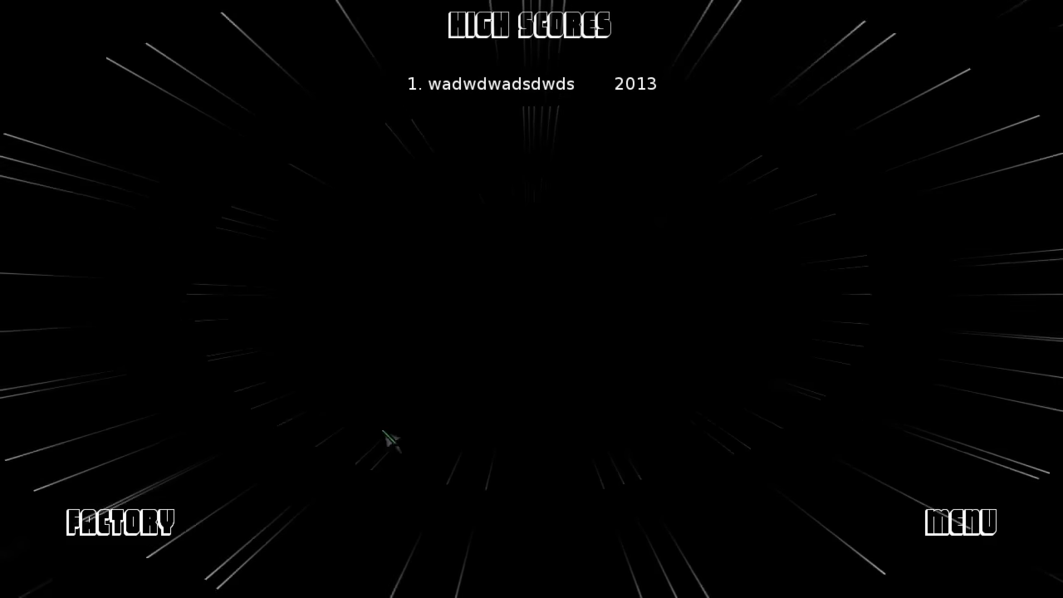
left_click(963, 520)
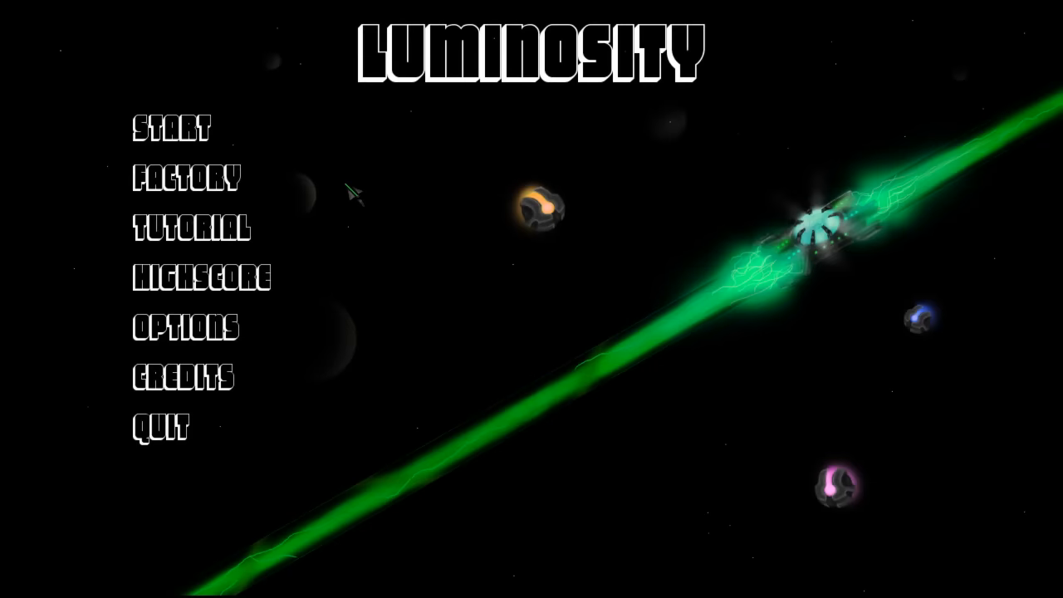
left_click(172, 127)
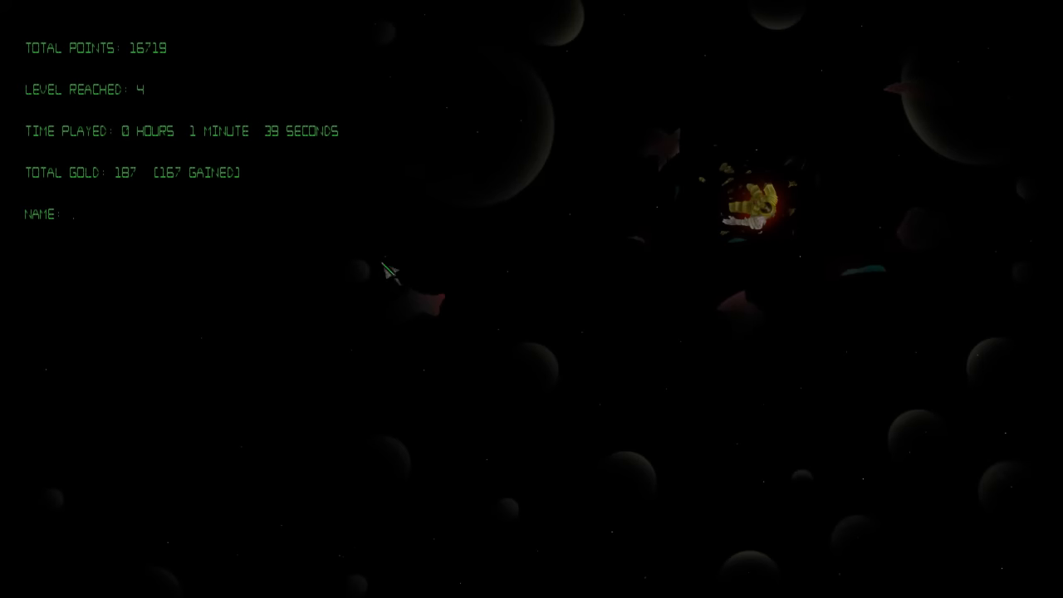
- Enter the name 'WADAWD' for the round's score
type("WADAWD")
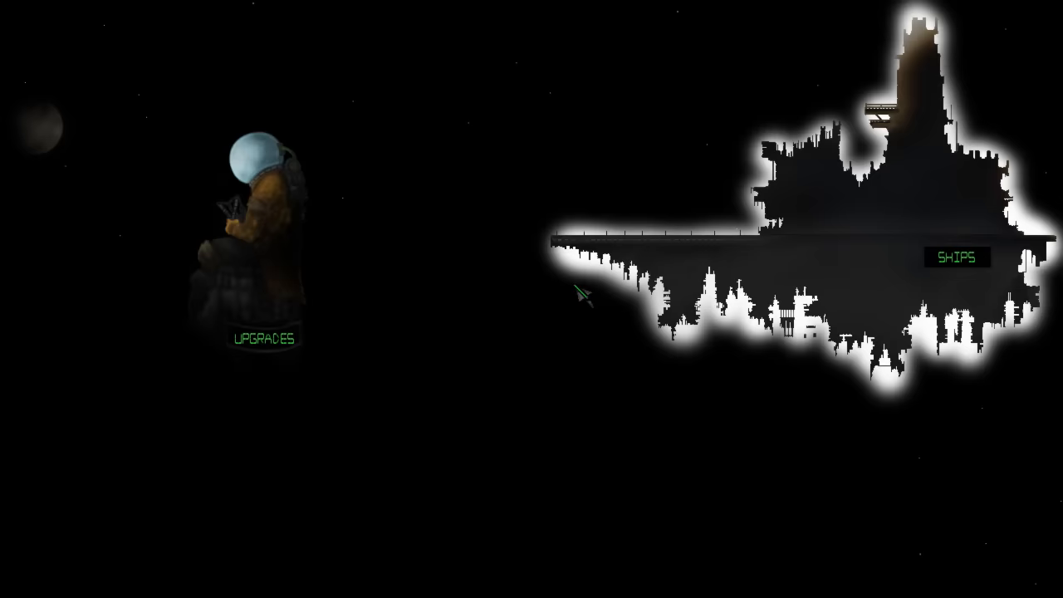
- View the 300-gold laser speed upgrade in the shop and cancel, having only 187 gold
left_click(264, 338)
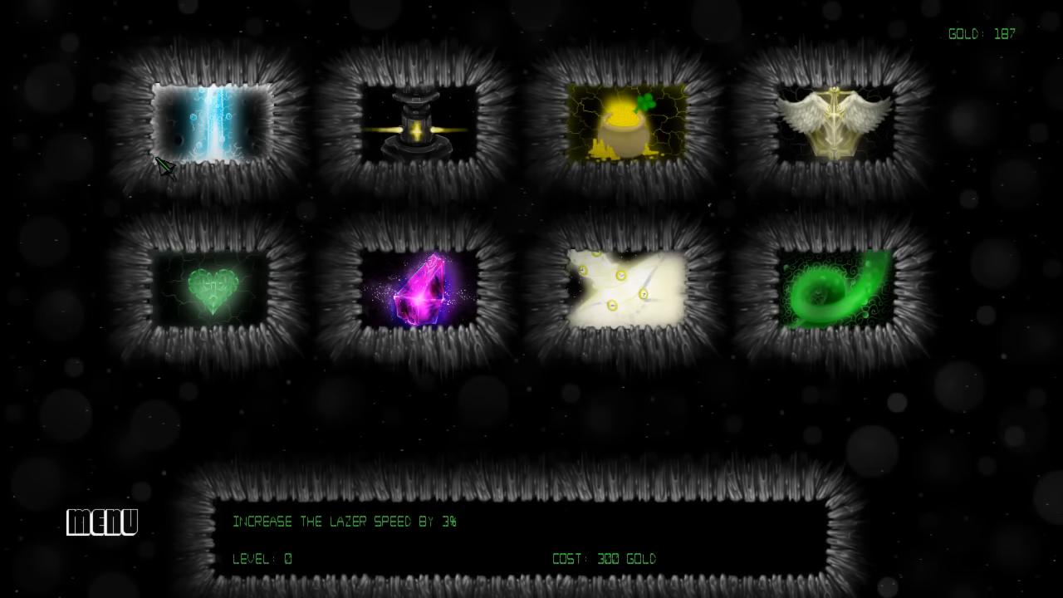
left_click(211, 121)
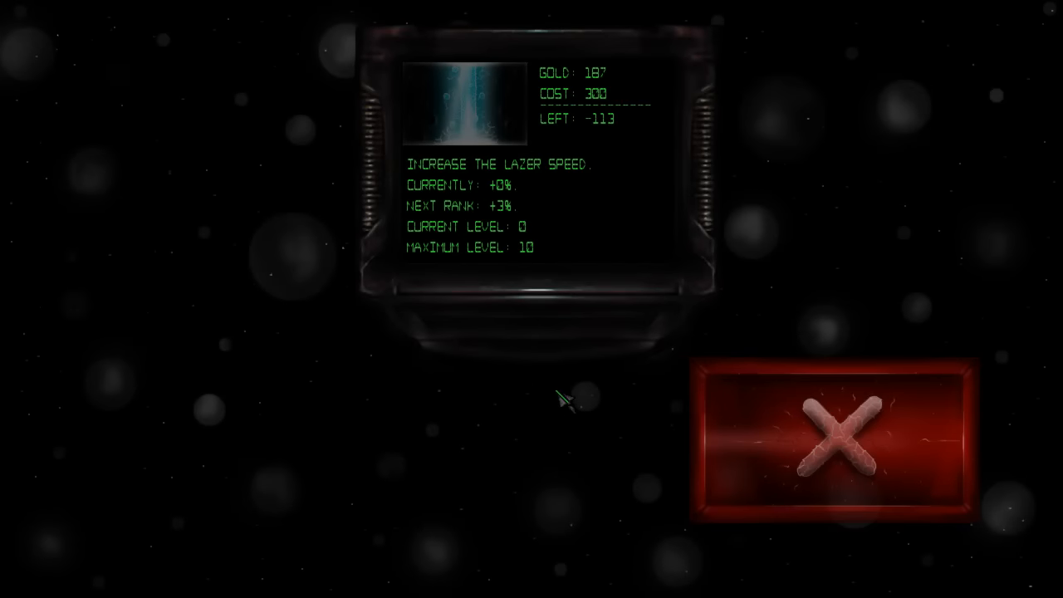
left_click(837, 442)
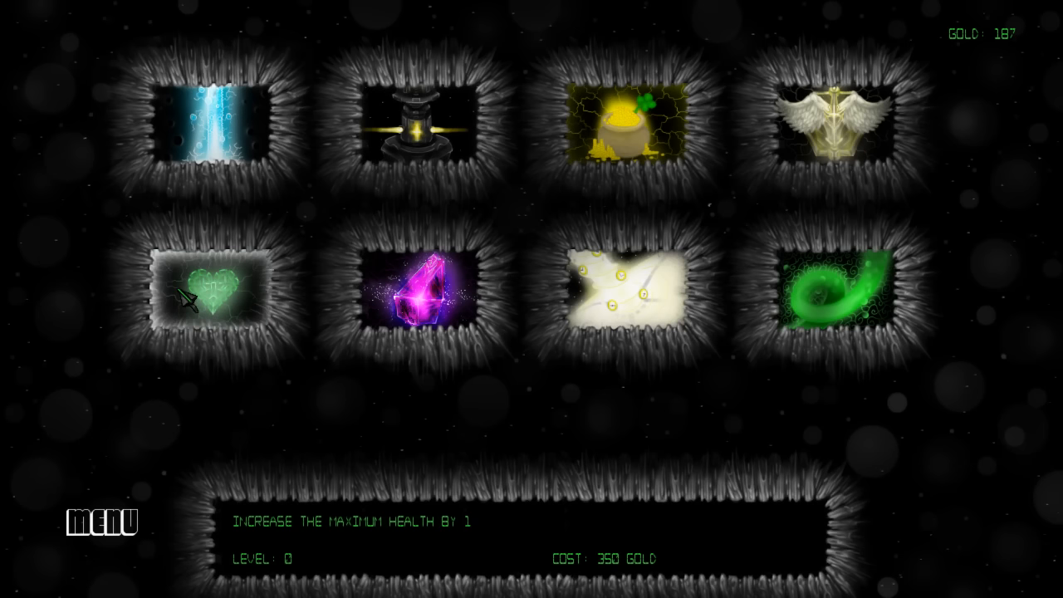
mouse_move(656, 307)
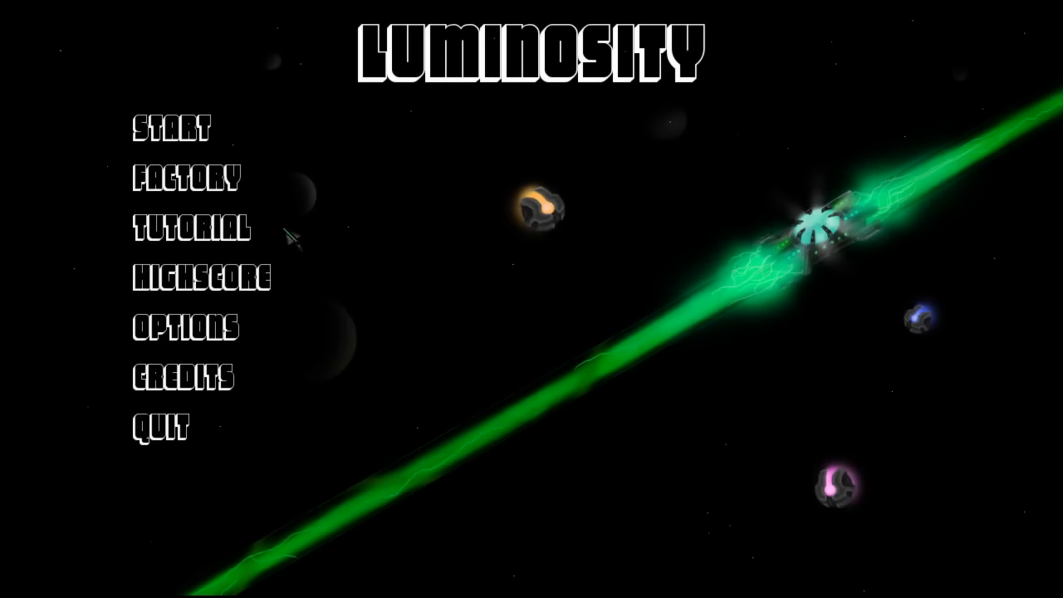
- Browse the available ships in the factory hangar, then launch a third round
left_click(186, 177)
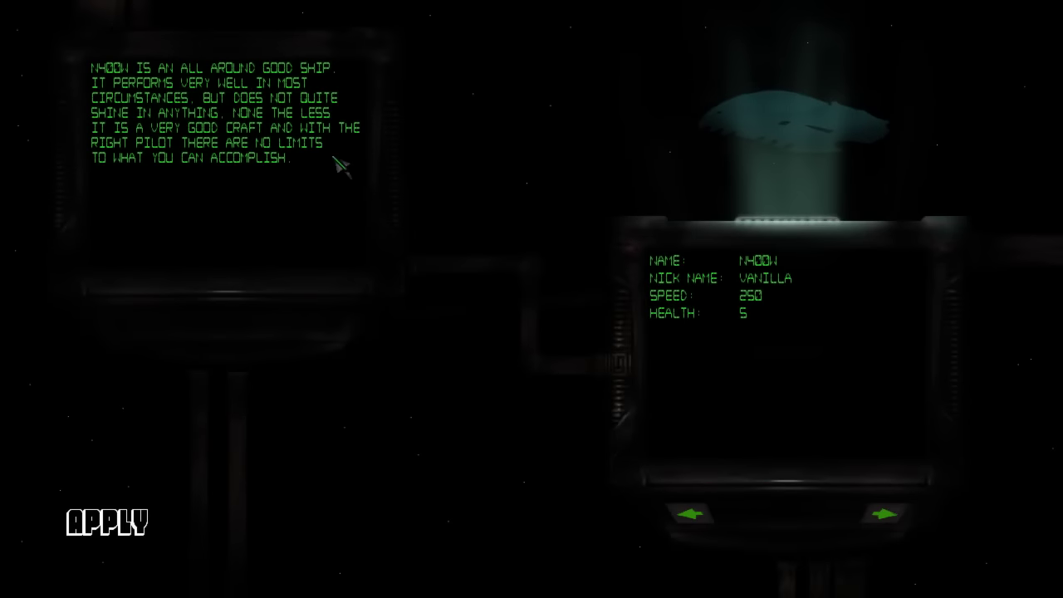
mouse_move(146, 141)
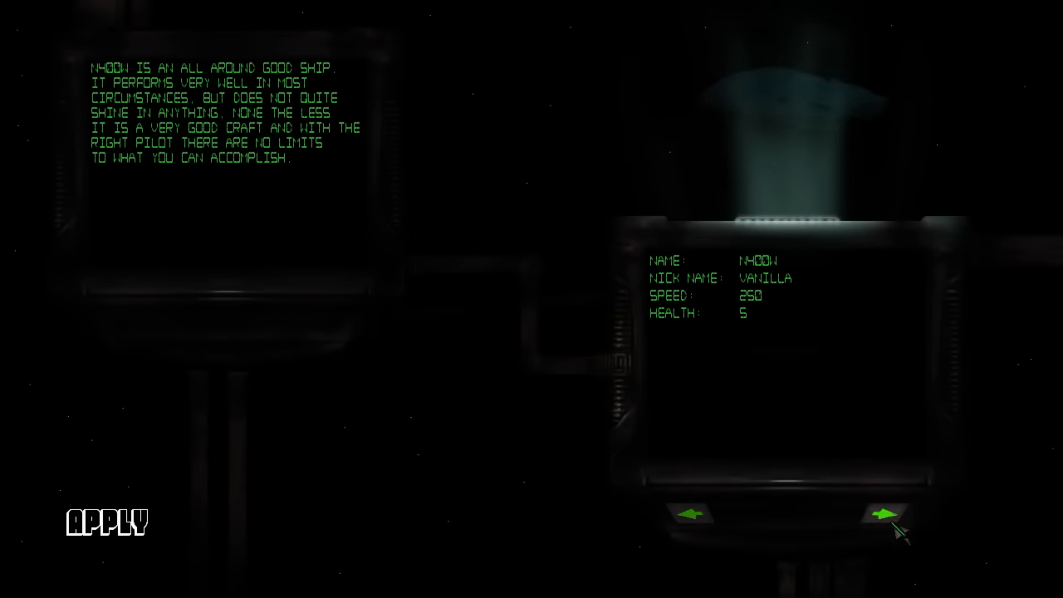
left_click(880, 513)
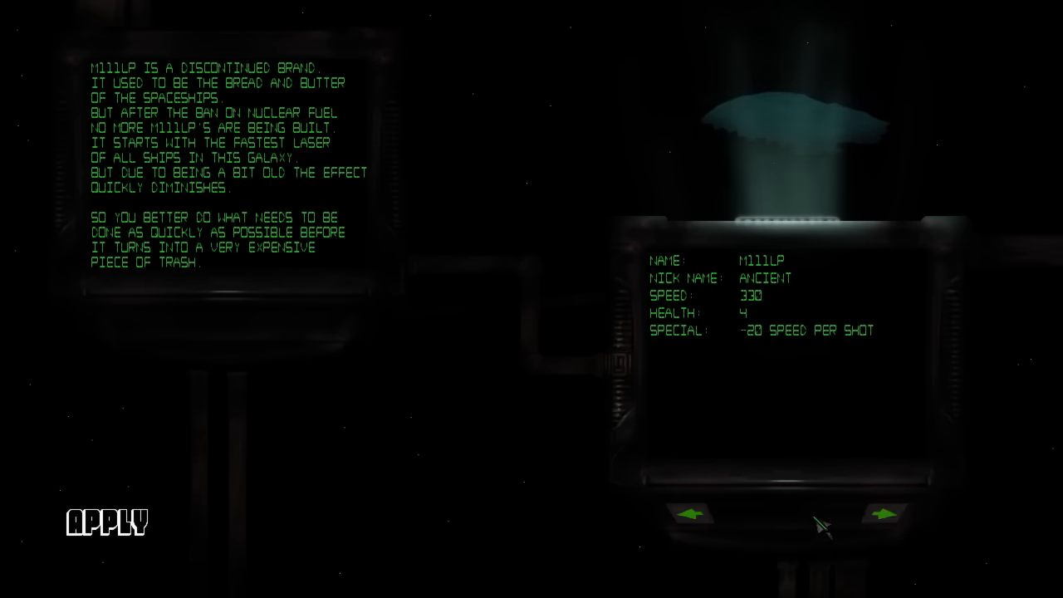
left_click(908, 513)
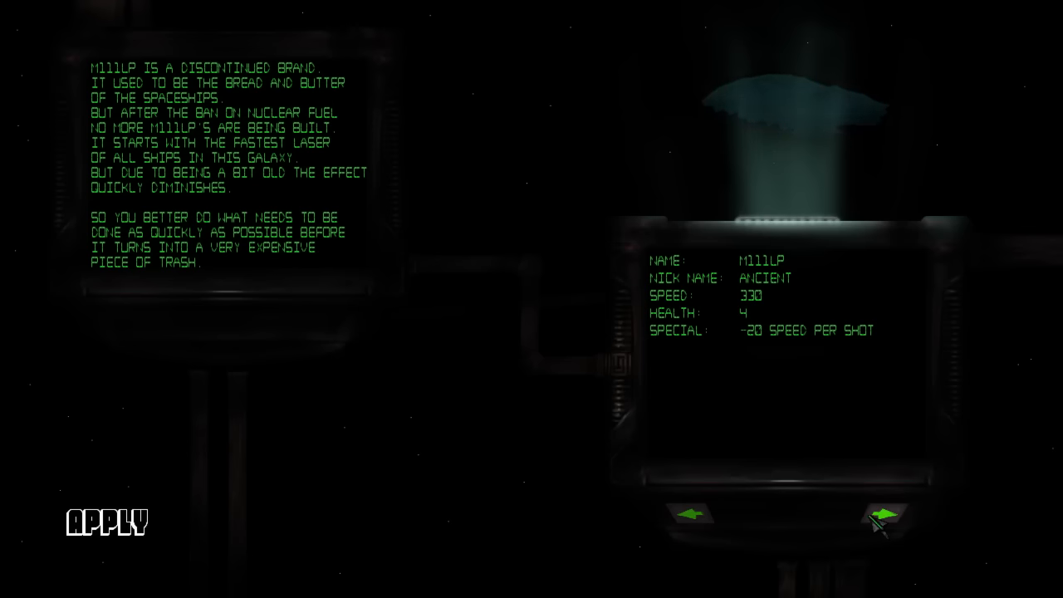
left_click(884, 514)
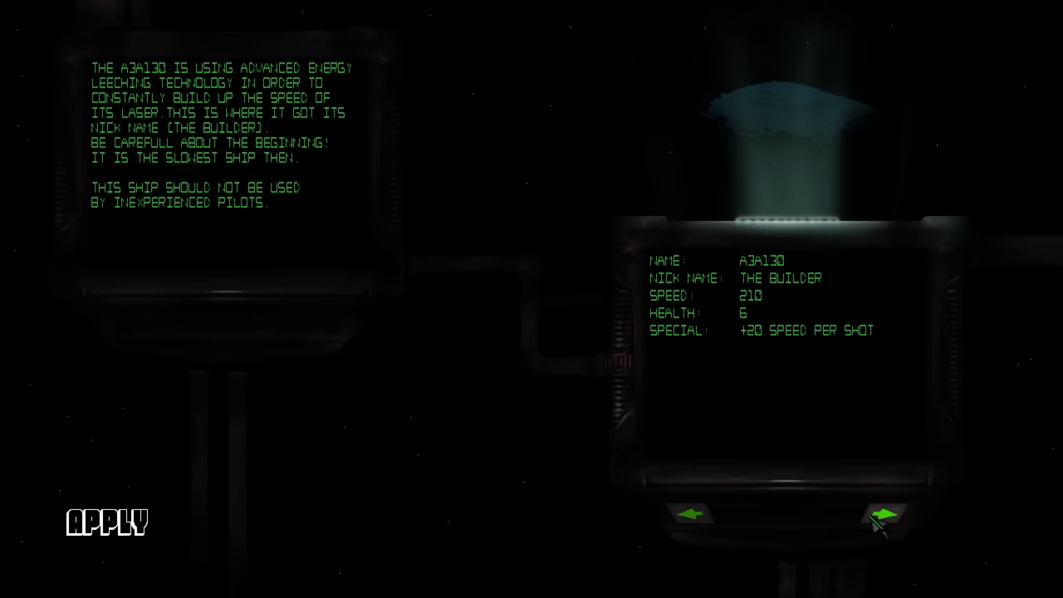
left_click(897, 515)
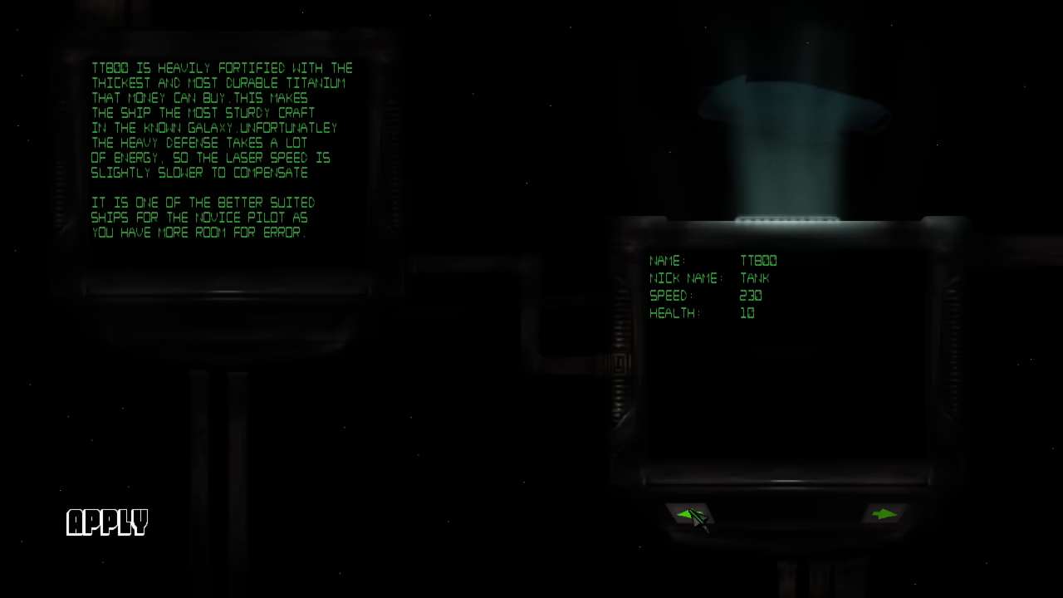
left_click(882, 515)
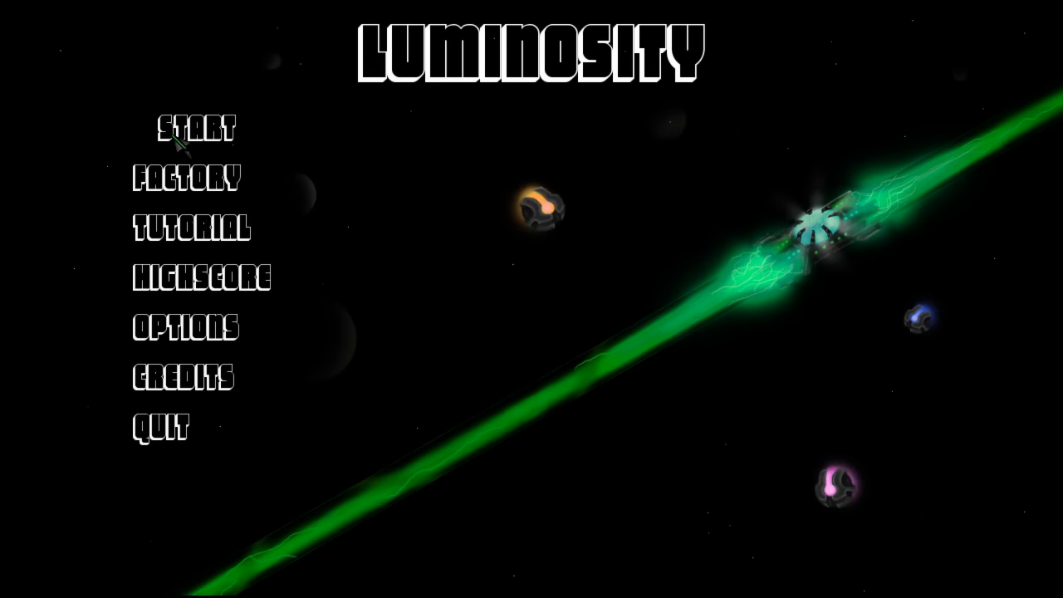
left_click(194, 127)
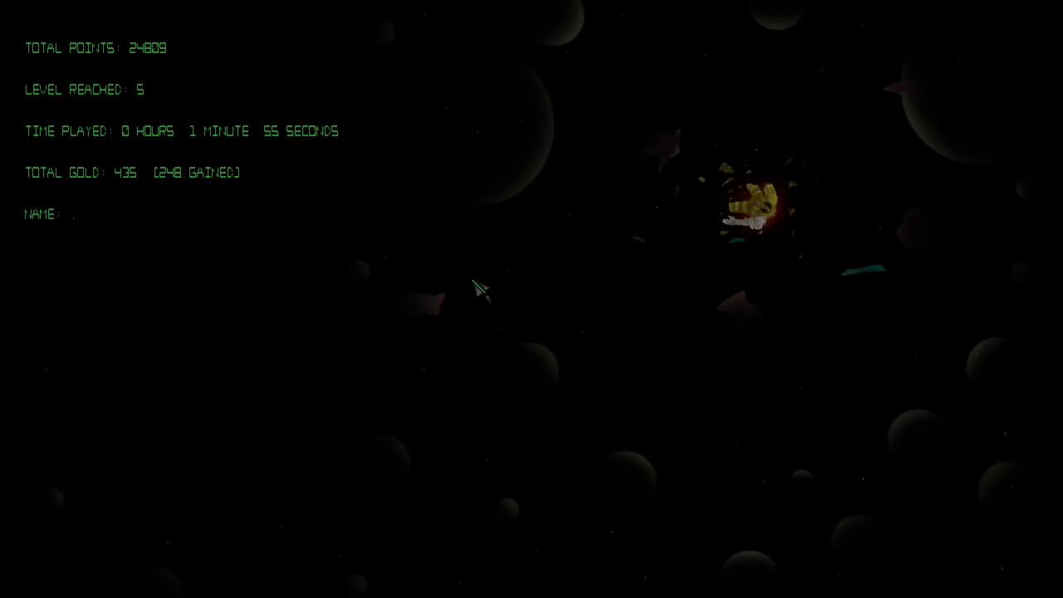
- Save the 24809-point score under the name 'WASDAW' and open the factory
type("WASDAW")
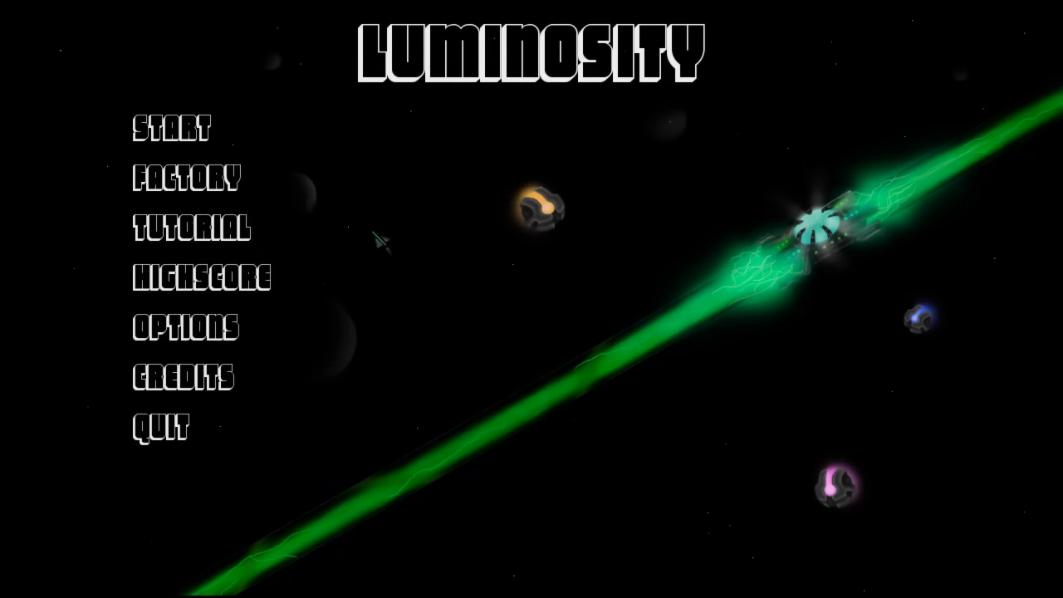
mouse_move(175, 137)
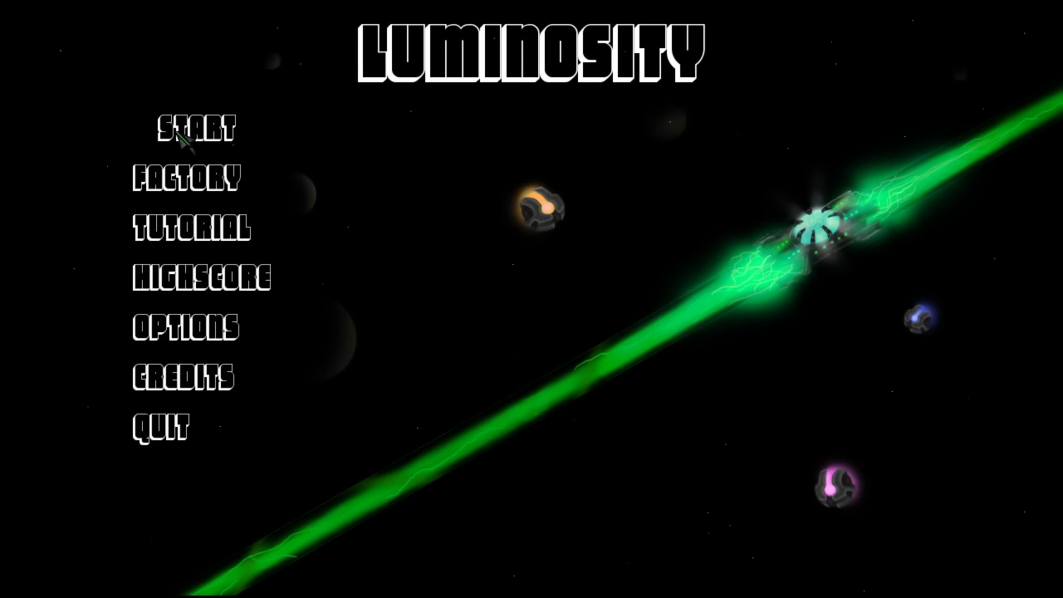
left_click(192, 175)
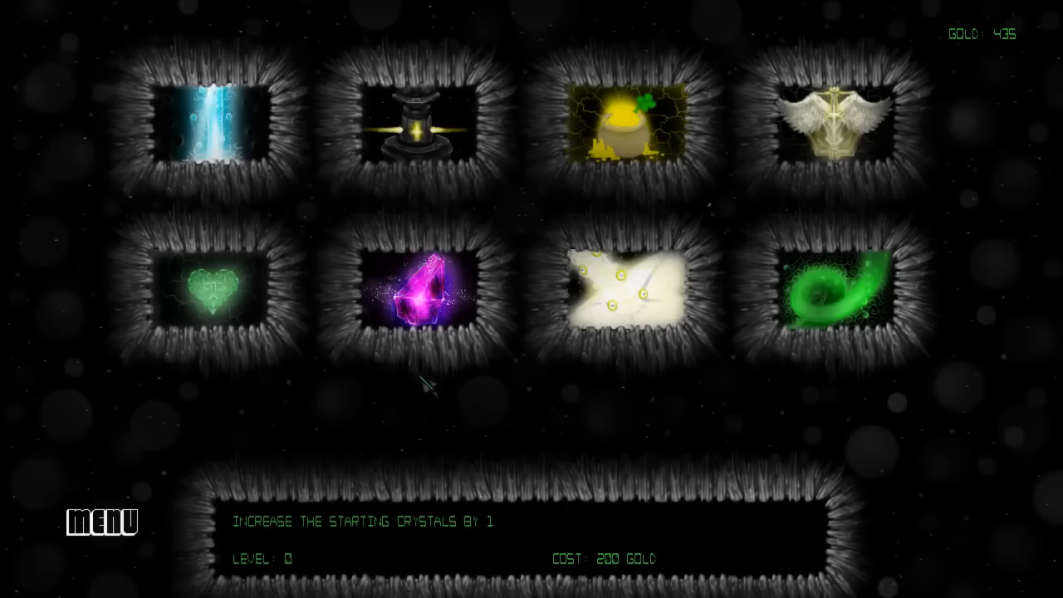
mouse_move(230, 127)
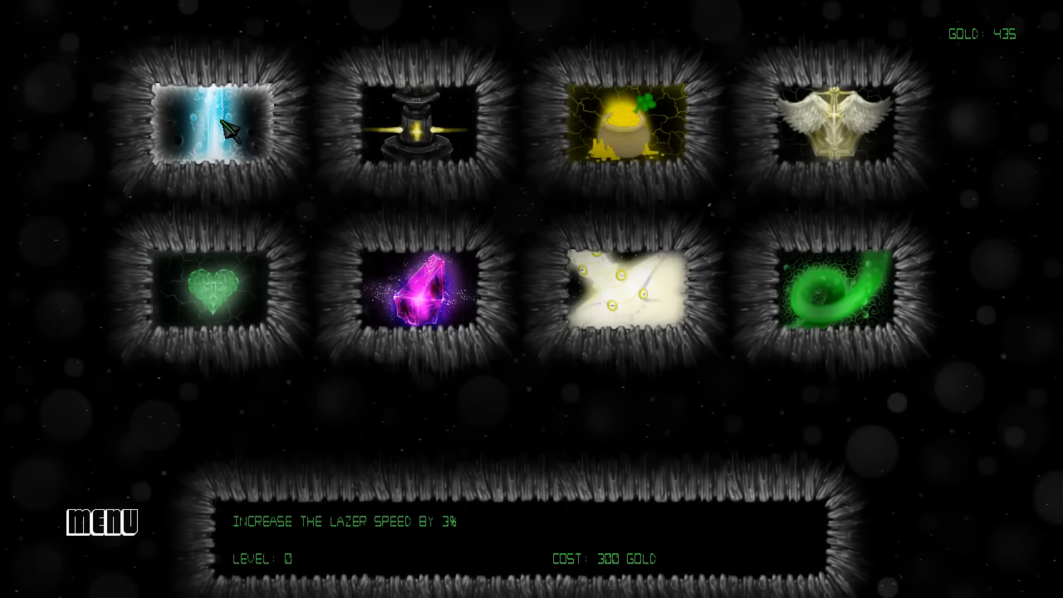
- Buy laser speed level 1 for 300 gold, leaving 135, and return to the menu
left_click(223, 124)
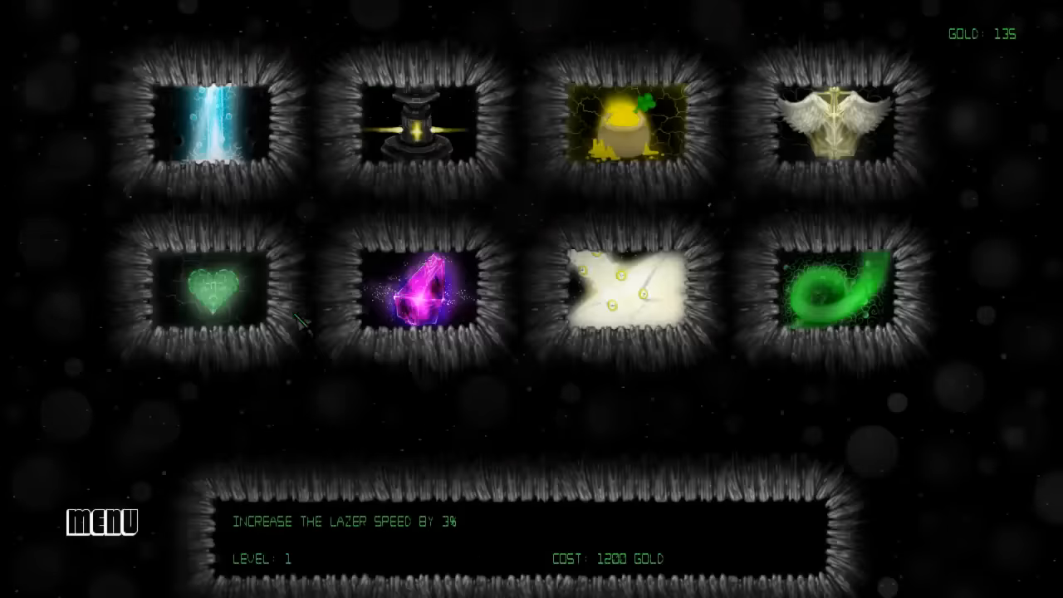
left_click(102, 521)
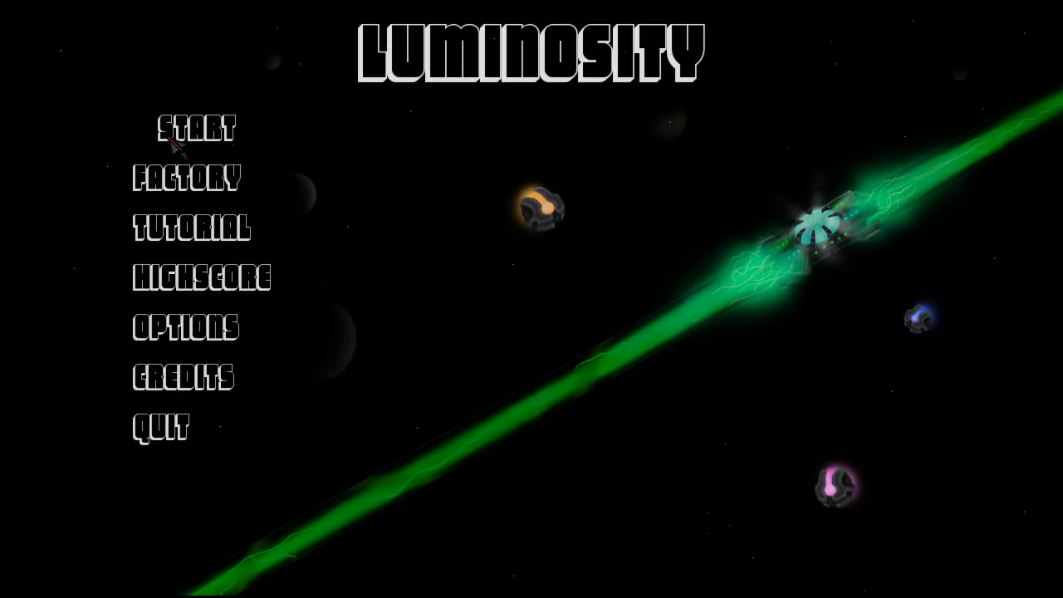
left_click(196, 128)
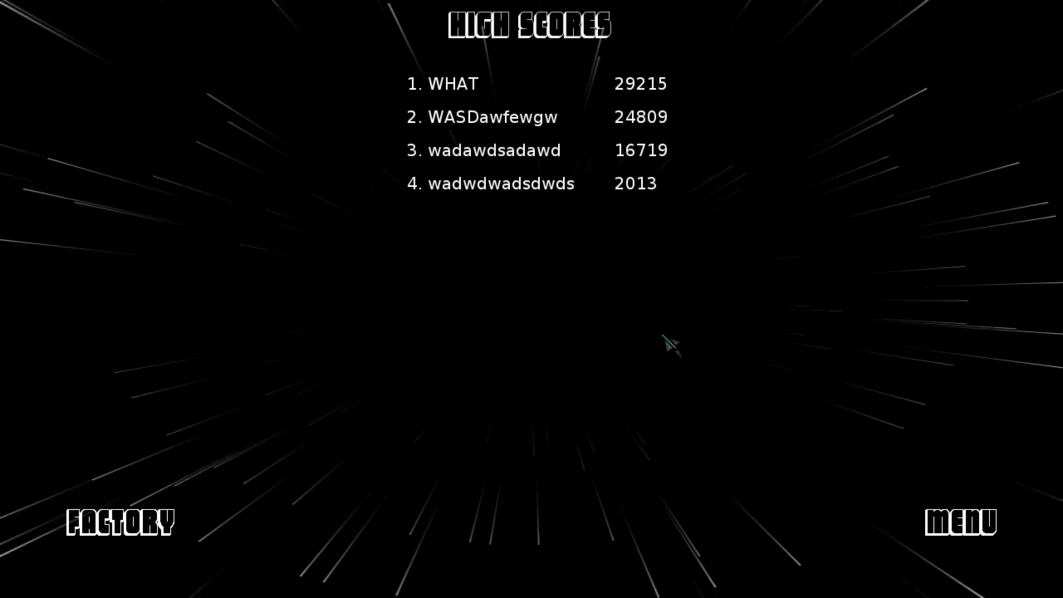
mouse_move(570, 77)
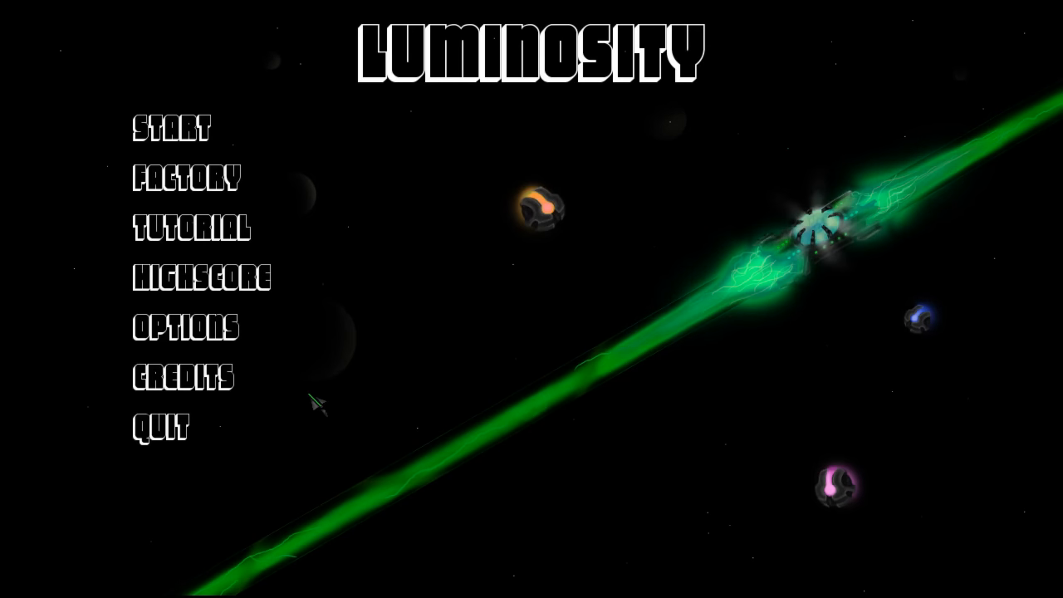
mouse_move(403, 493)
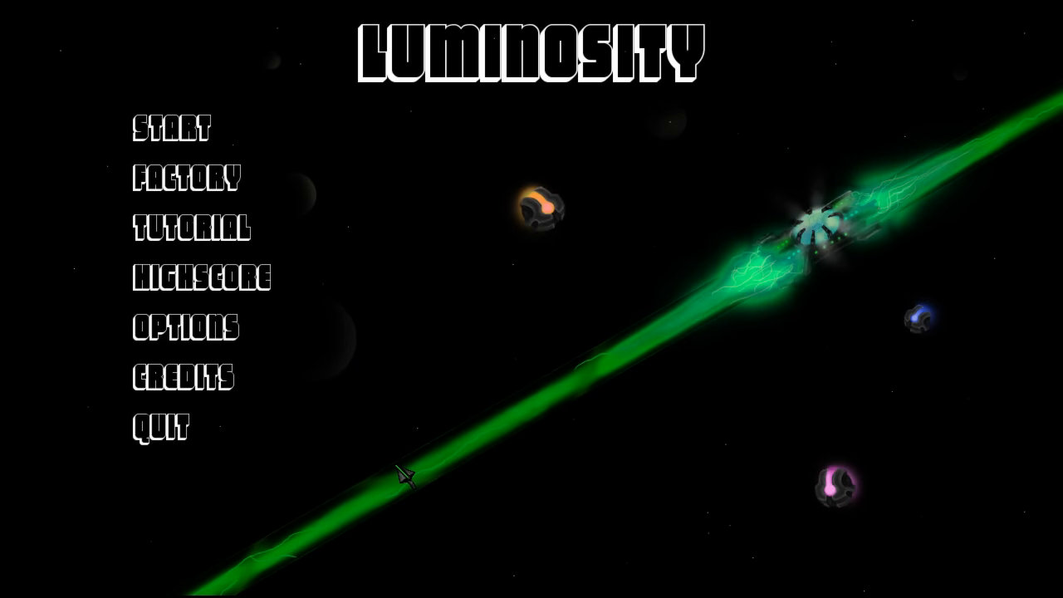